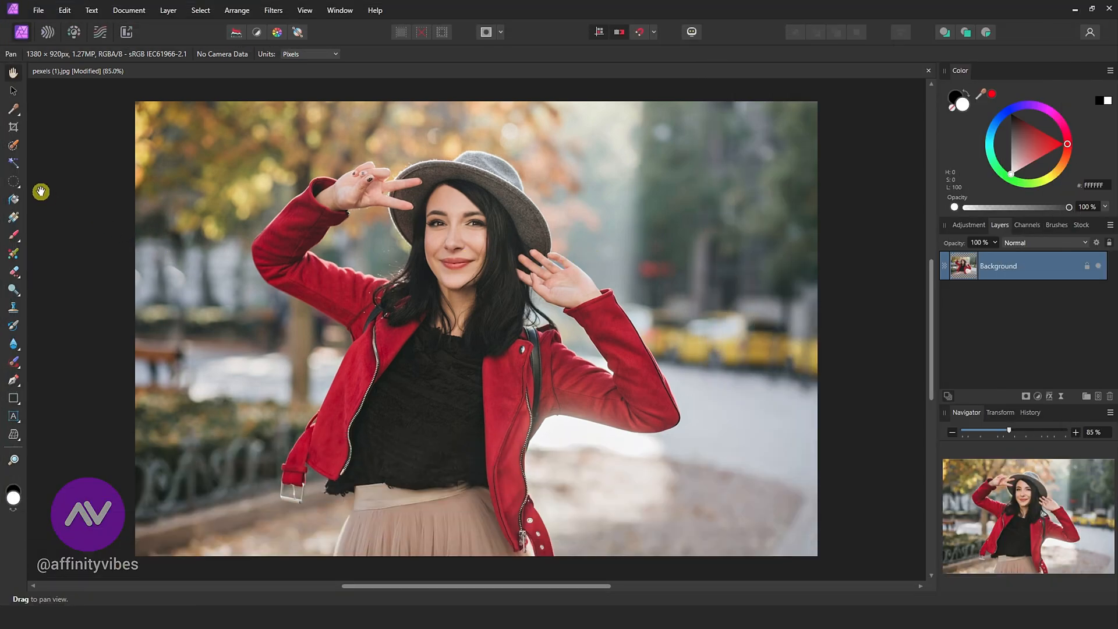
- Switch to the Elliptical Marquee Tool and draw an oval selection around the woman's upper body
left_click(13, 181)
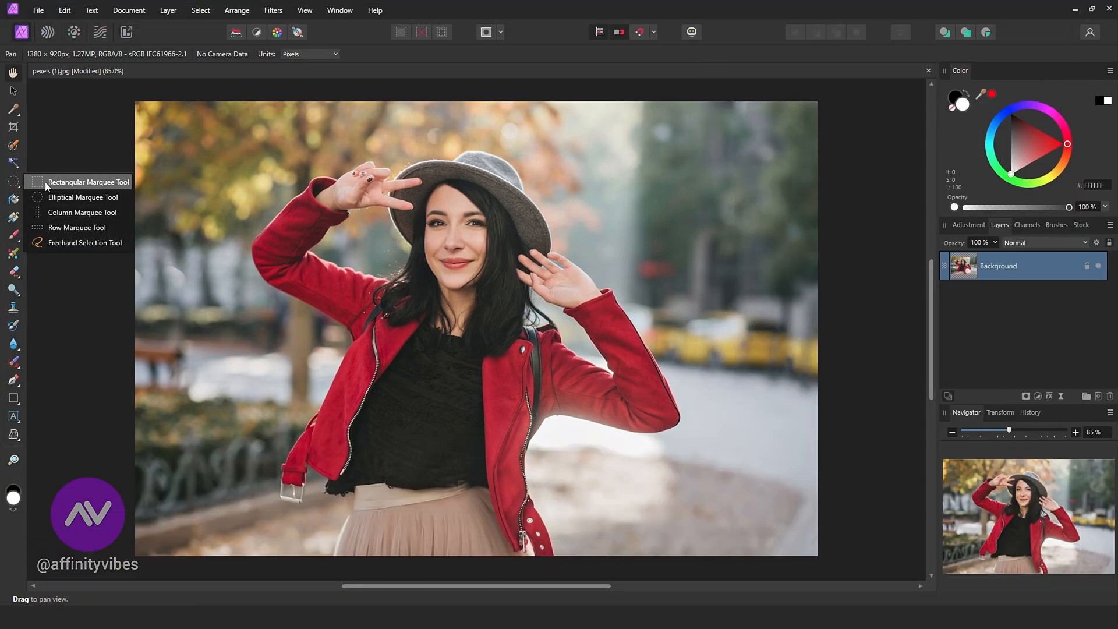
mouse_move(84, 197)
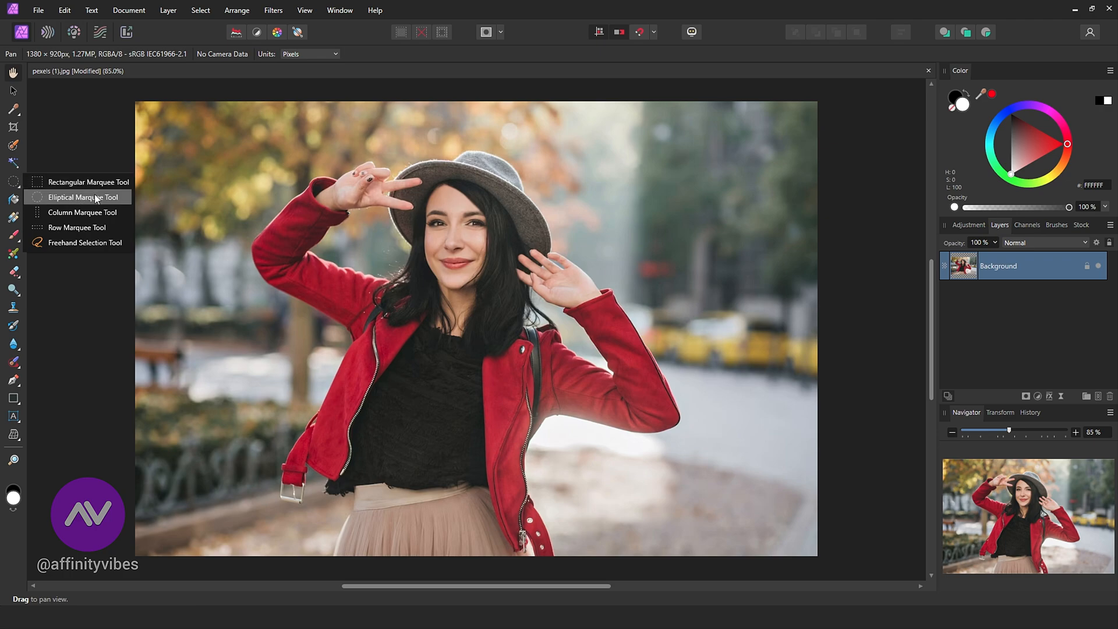
left_click(84, 197)
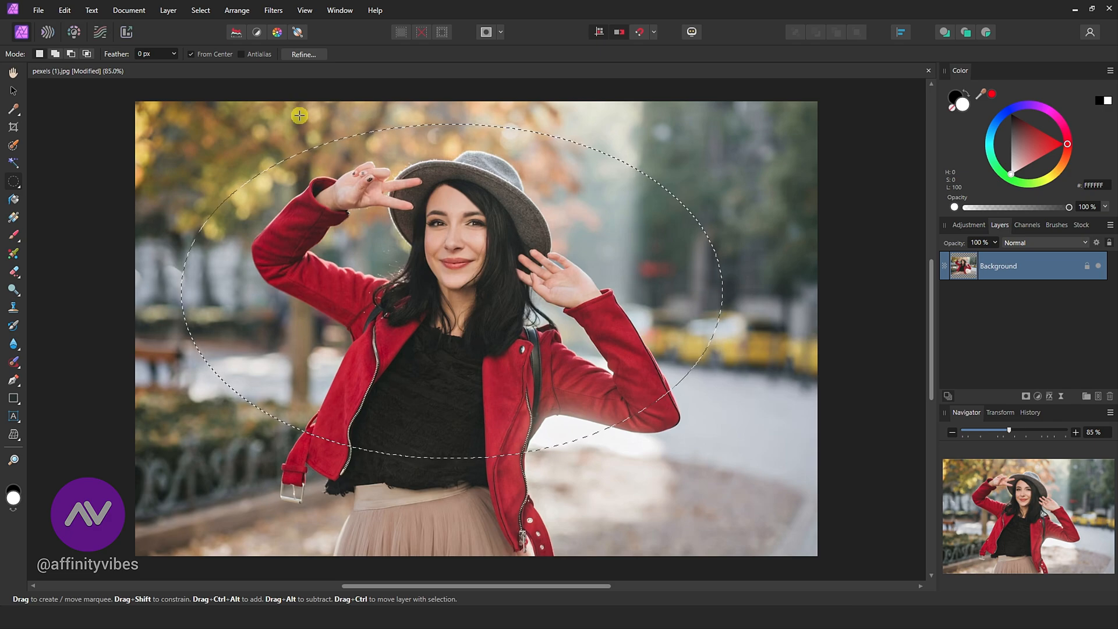
- Refine the oval selection with a 30 px feather, outputting as a selection
left_click(304, 54)
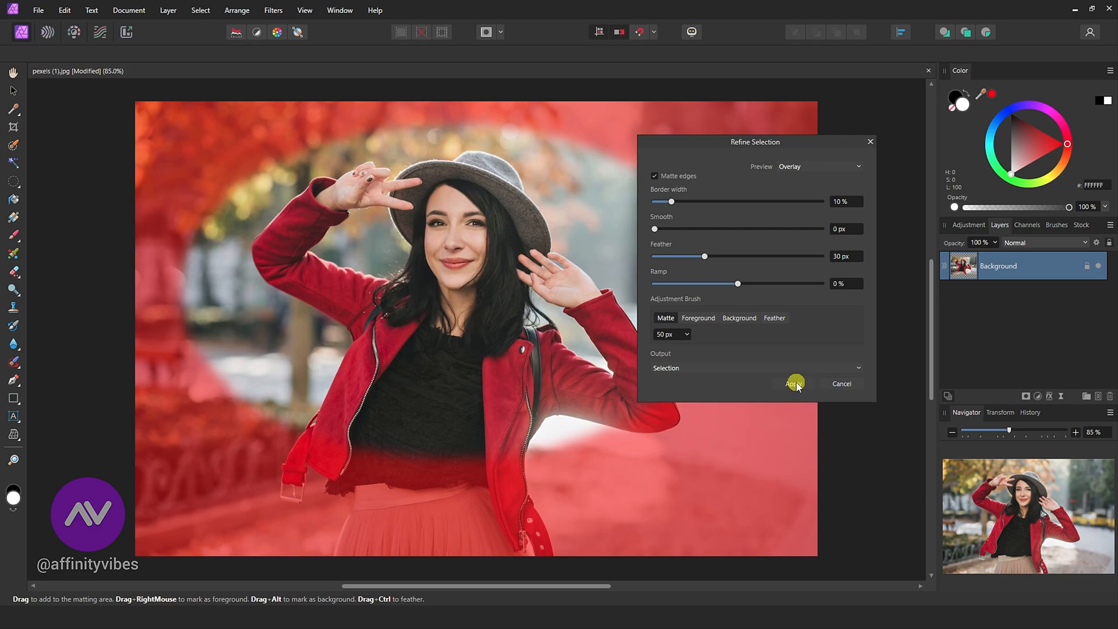
left_click(794, 384)
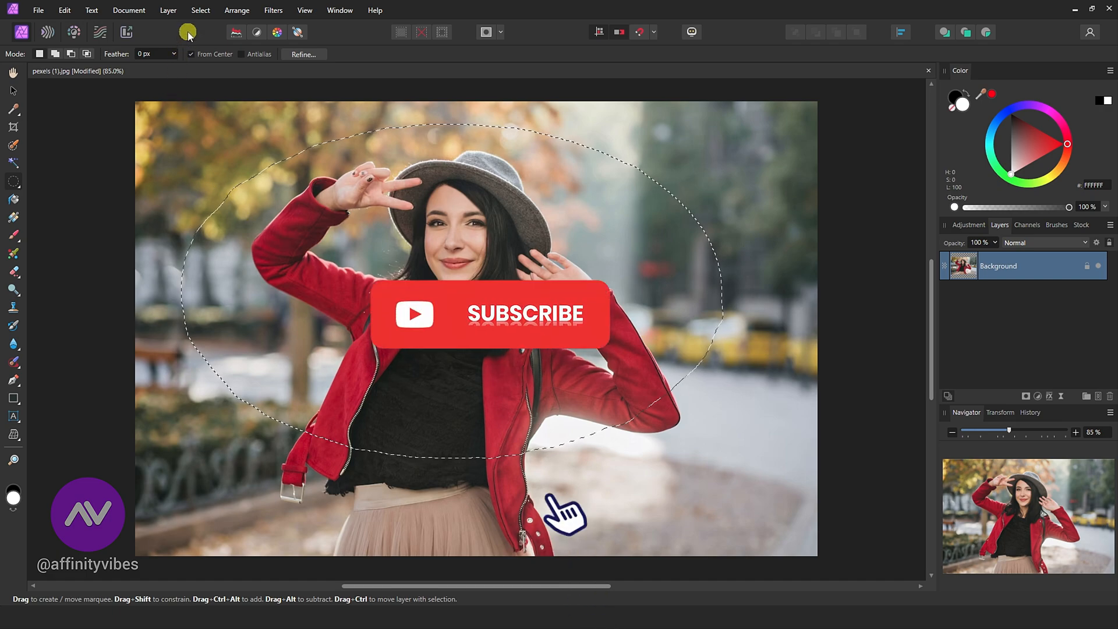
- Invert the selection and delete the photo outside the oval
left_click(200, 9)
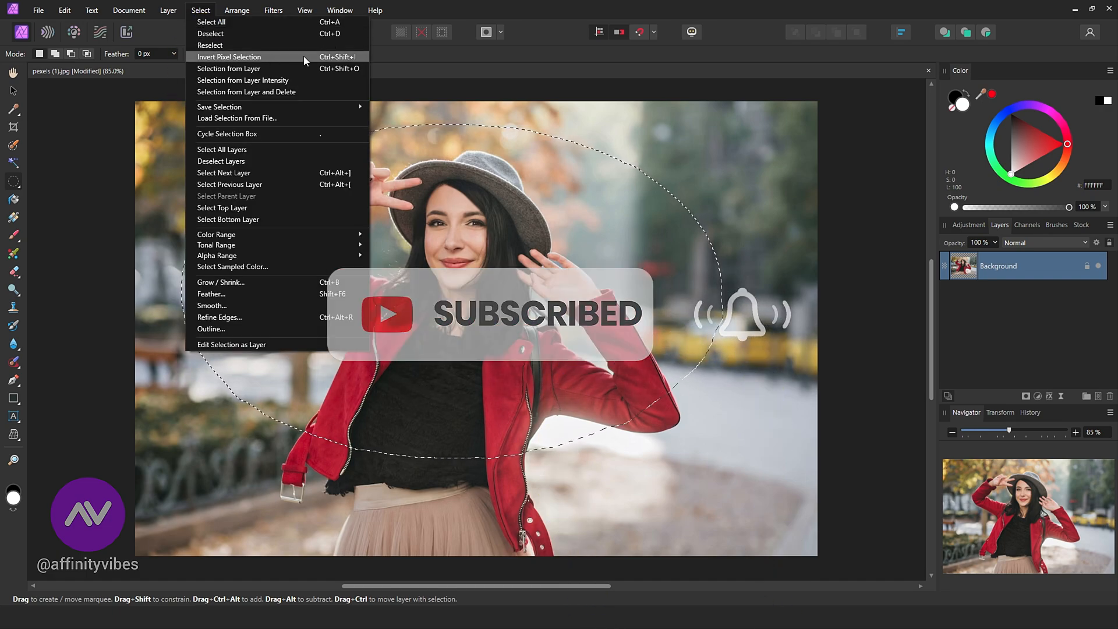
left_click(229, 57)
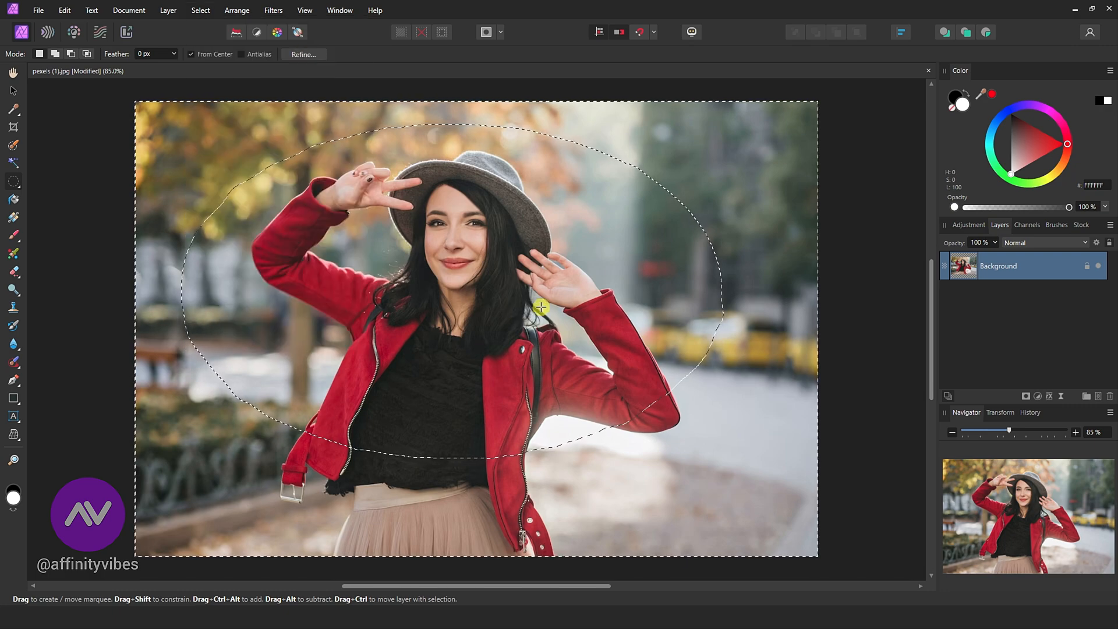
key("Delete")
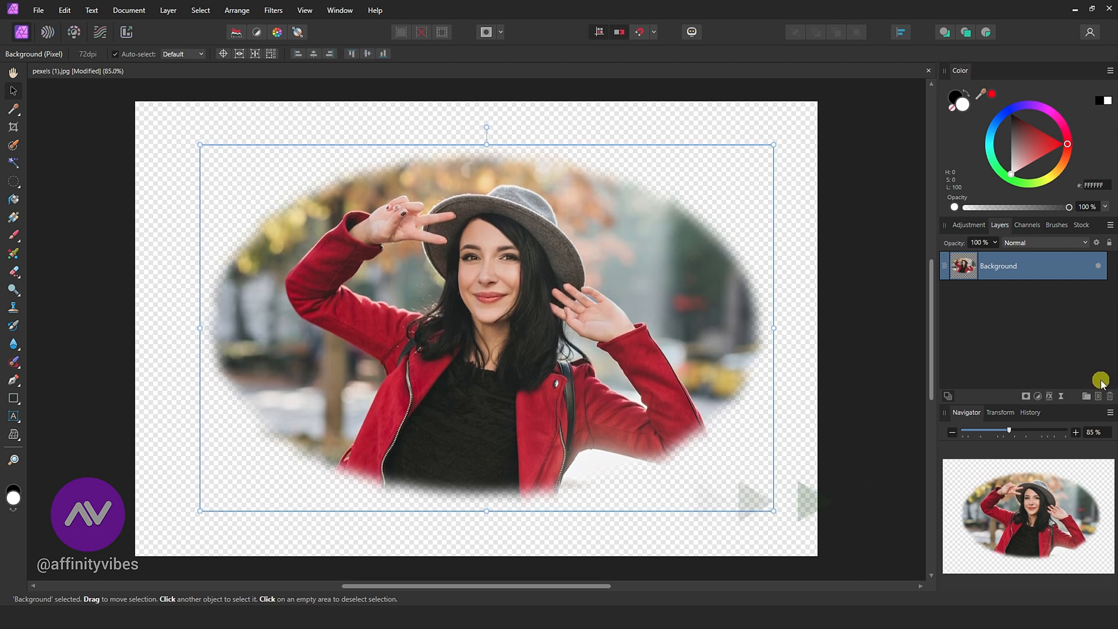
- Add a canvas-sized white rectangle layer beneath the portrait and bring up its fill colour chooser
left_click(13, 398)
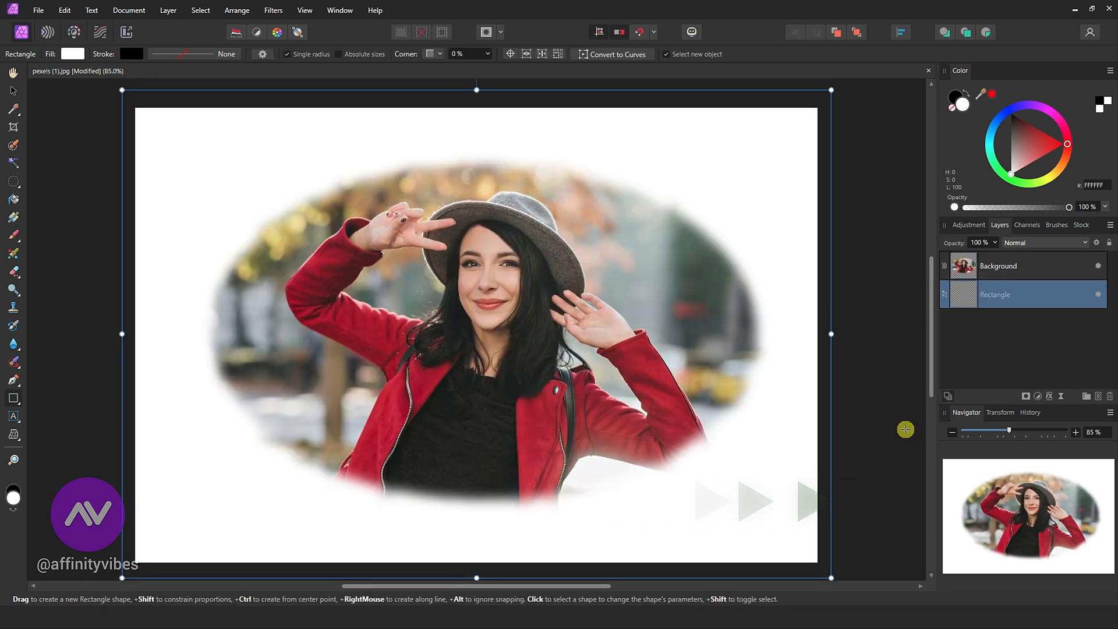
scroll("down", 3)
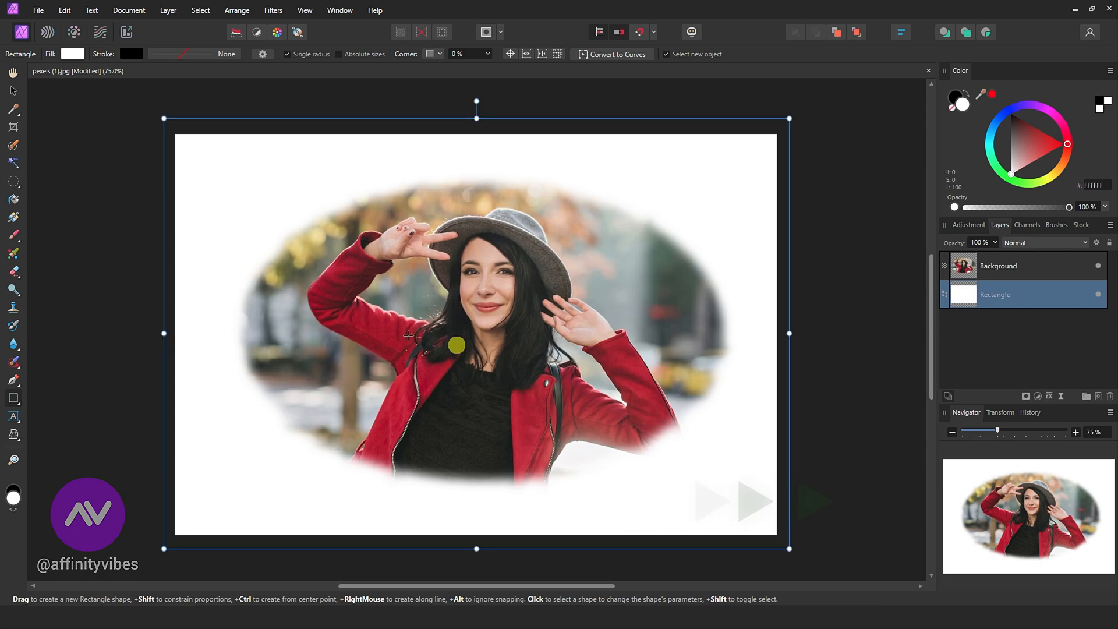
left_click(12, 72)
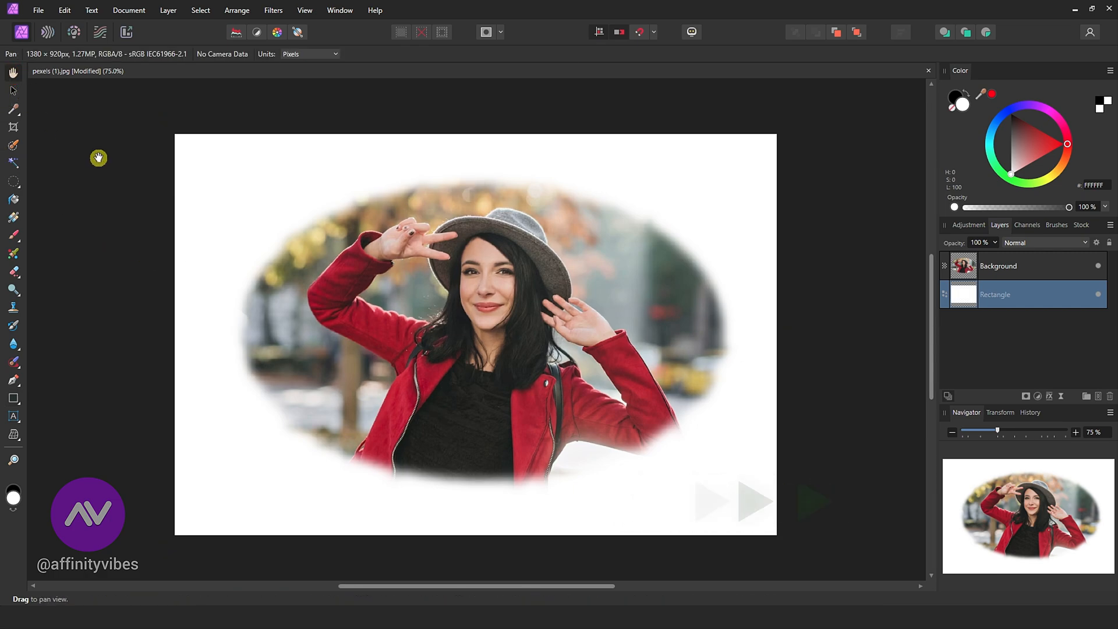
mouse_move(807, 344)
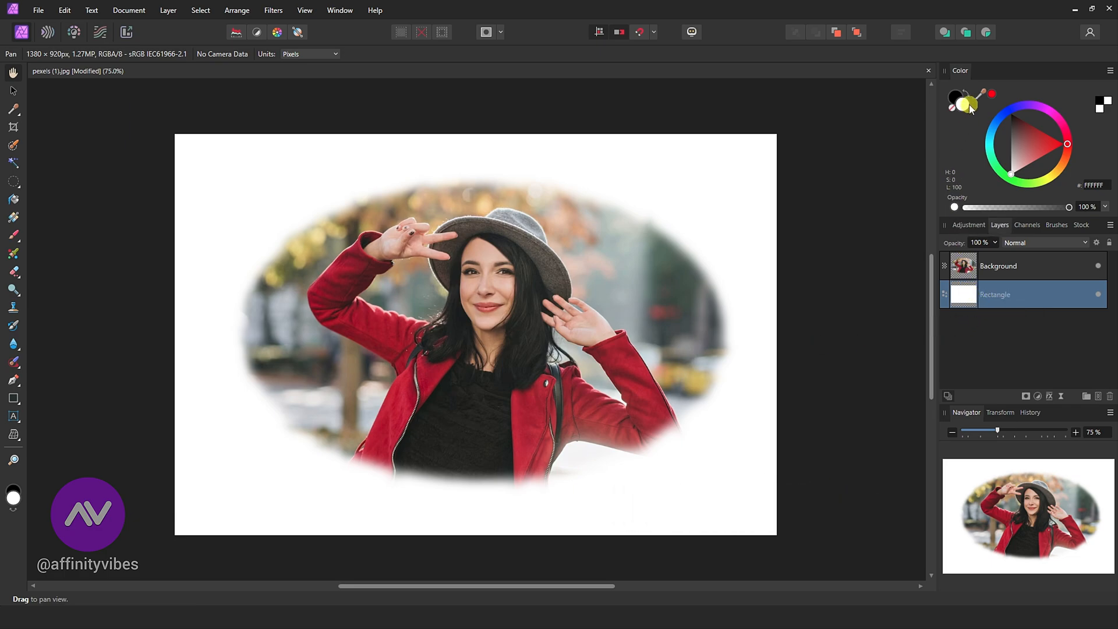
left_click(970, 108)
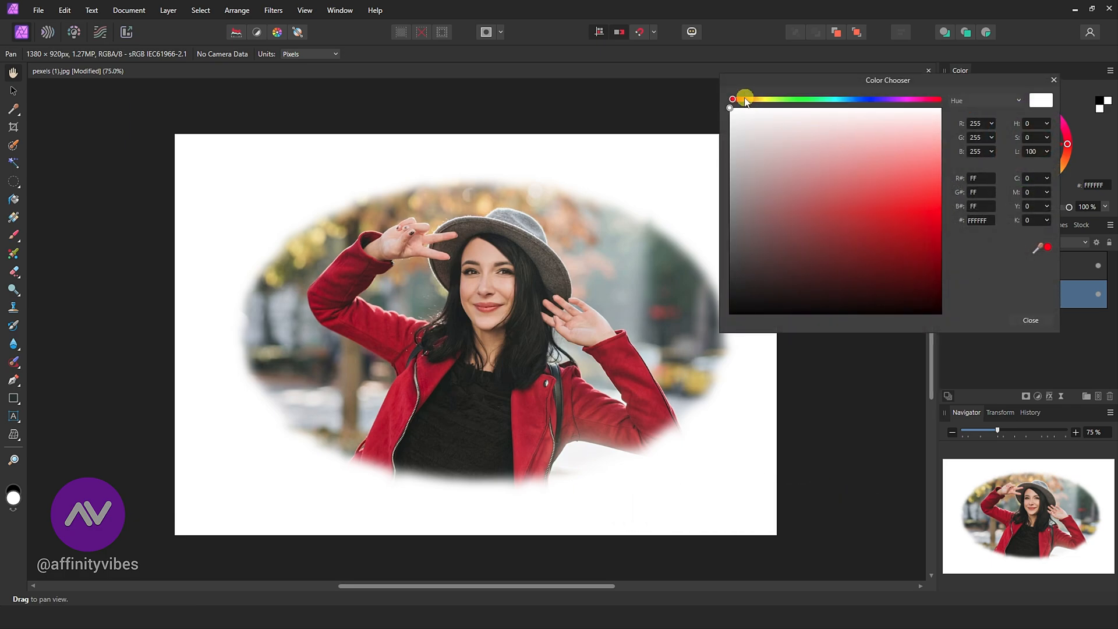